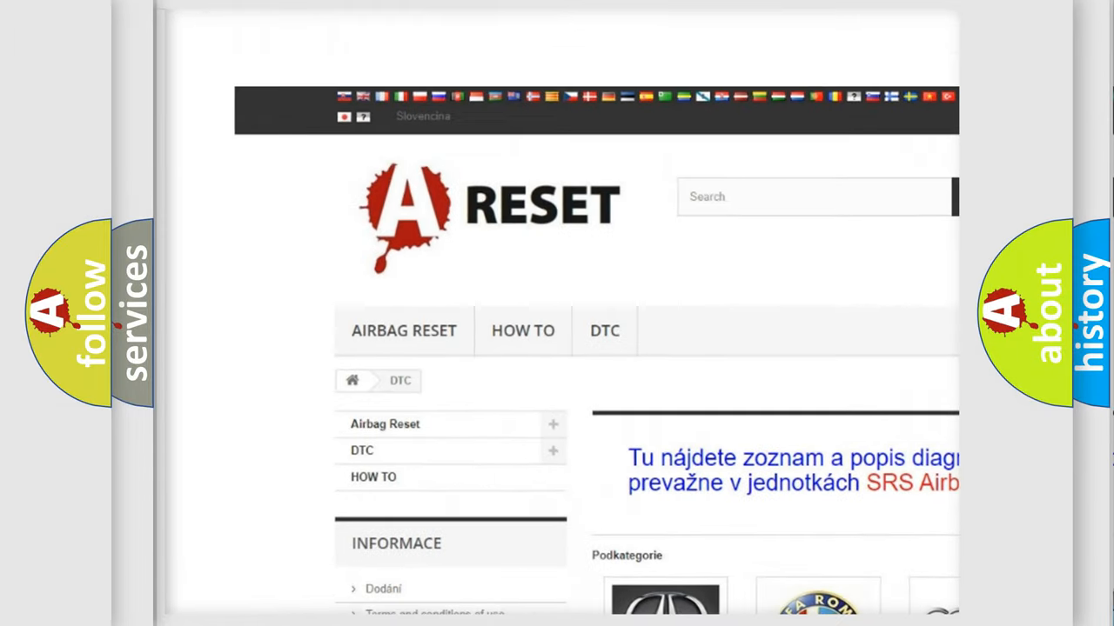
- Open the SATURN DTC tile on the DTC page and browse its trouble codes
{"action": "scroll", "scroll_direction": "down", "scroll_amount": 3}
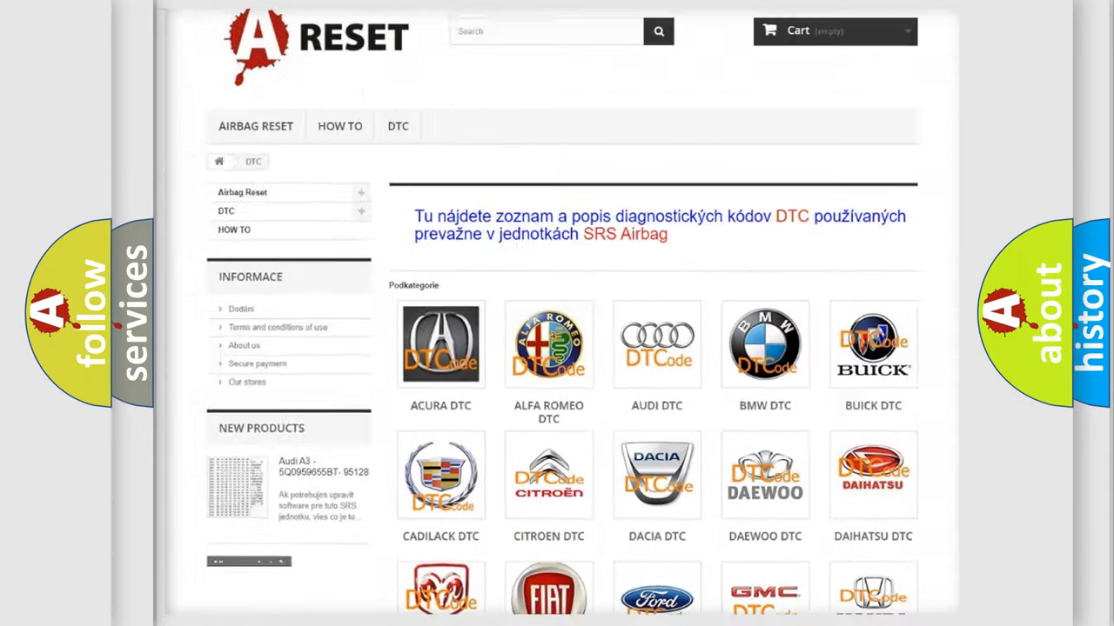
{"action": "scroll", "scroll_direction": "down", "scroll_amount": 3}
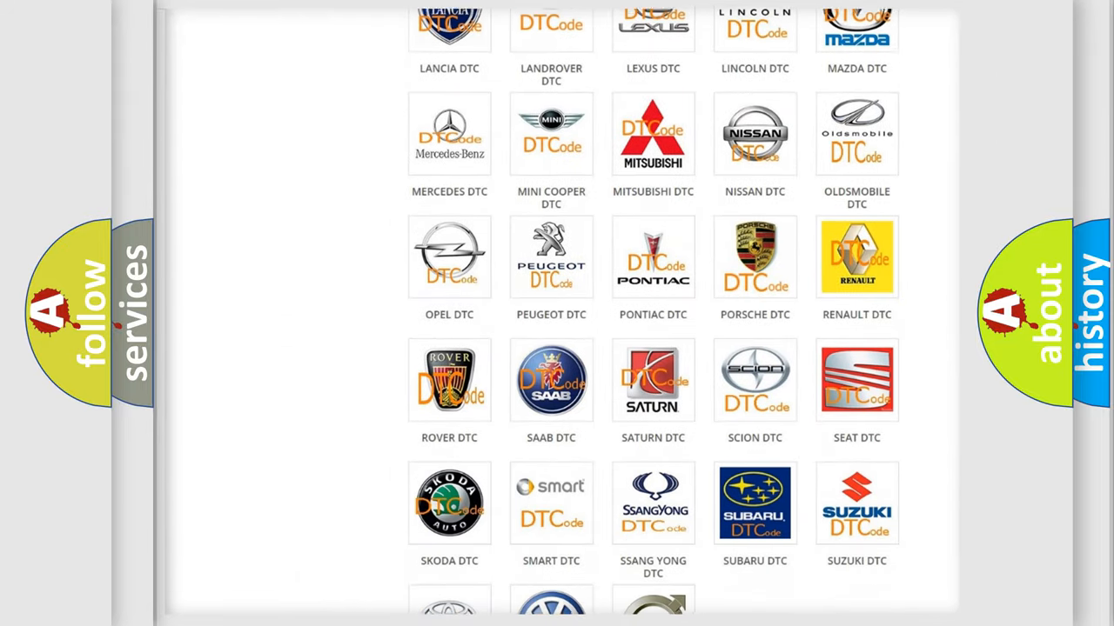
{"action": "scroll", "scroll_direction": "down", "scroll_amount": 3}
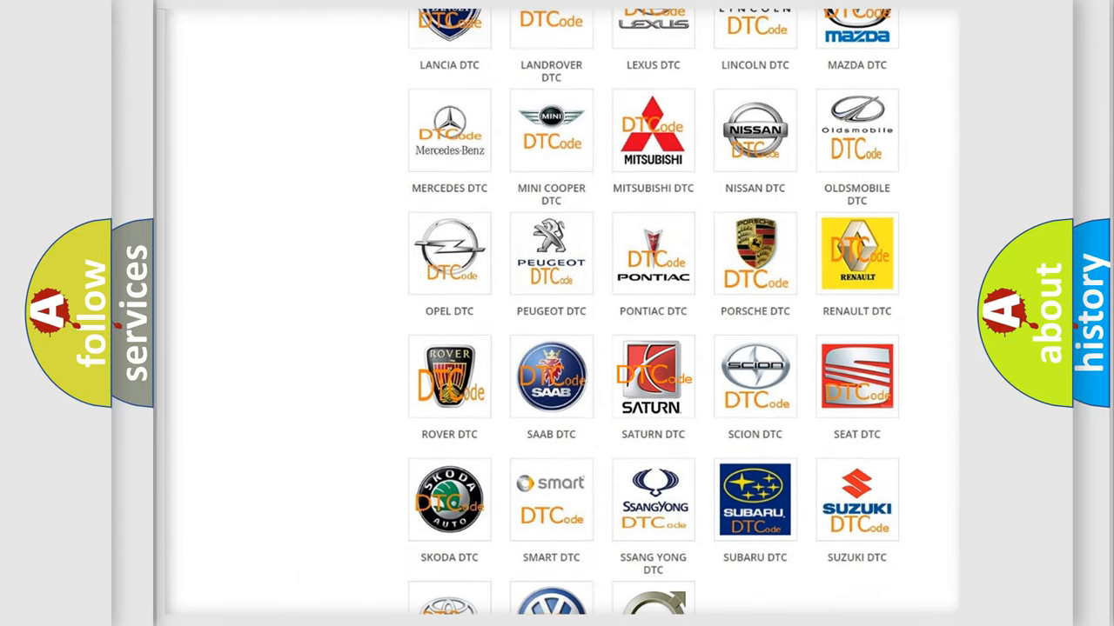
{"action": "left_click", "coordinate": [653, 377]}
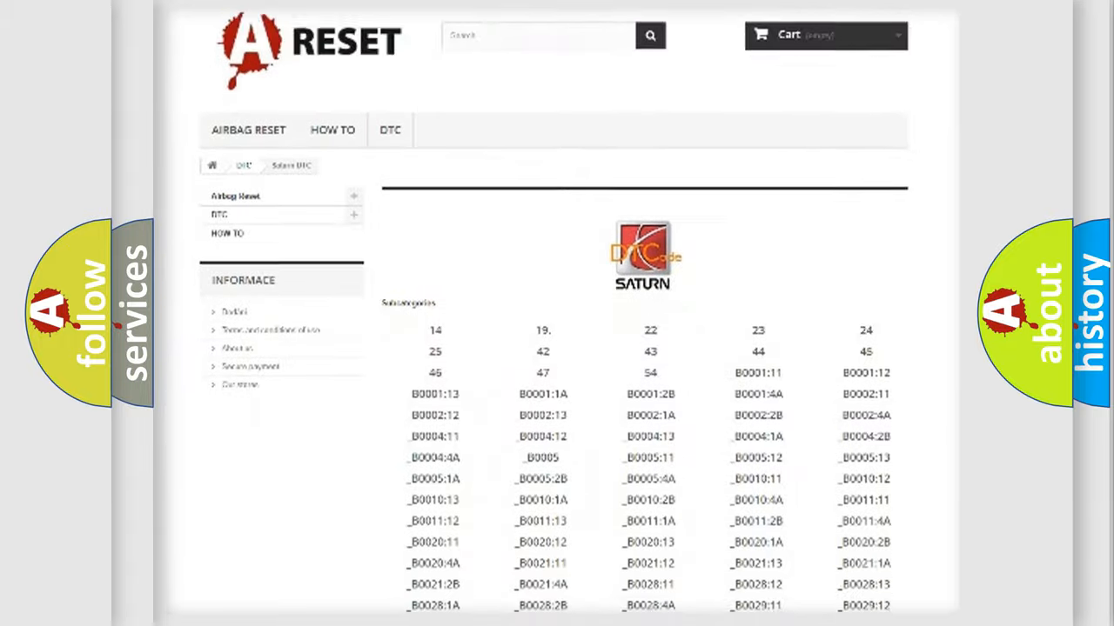
{"action": "scroll", "scroll_direction": "down", "scroll_amount": 3}
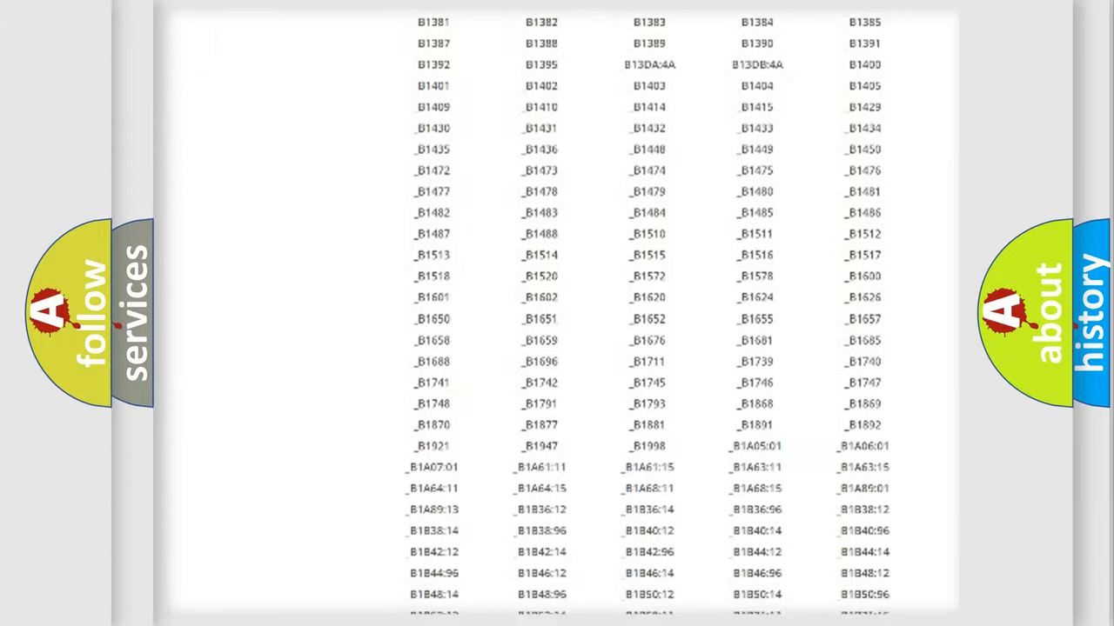